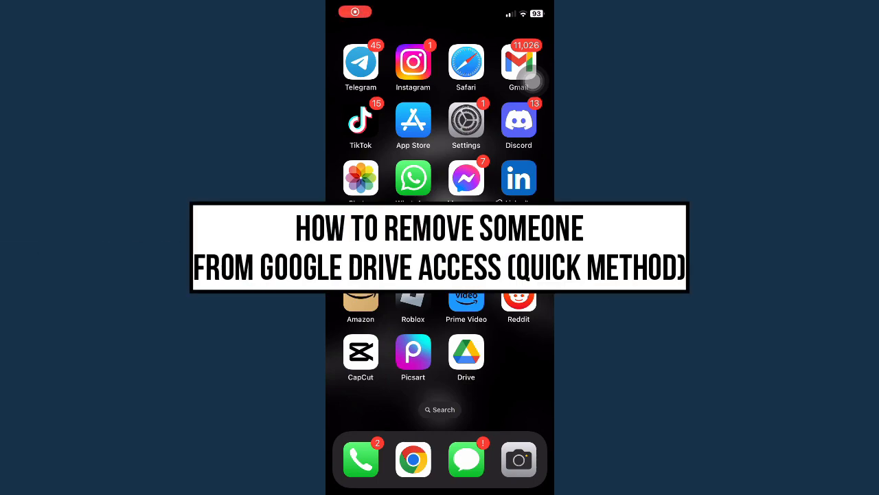
Launch Google Drive from the home screen to show the My Drive list
click(466, 351)
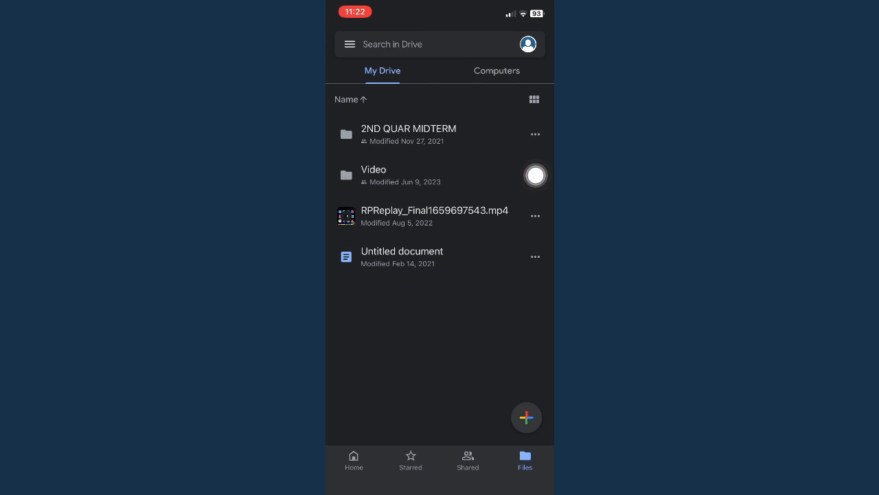
Show the Video folder's Manage access screen listing the owner and one editor
click(536, 176)
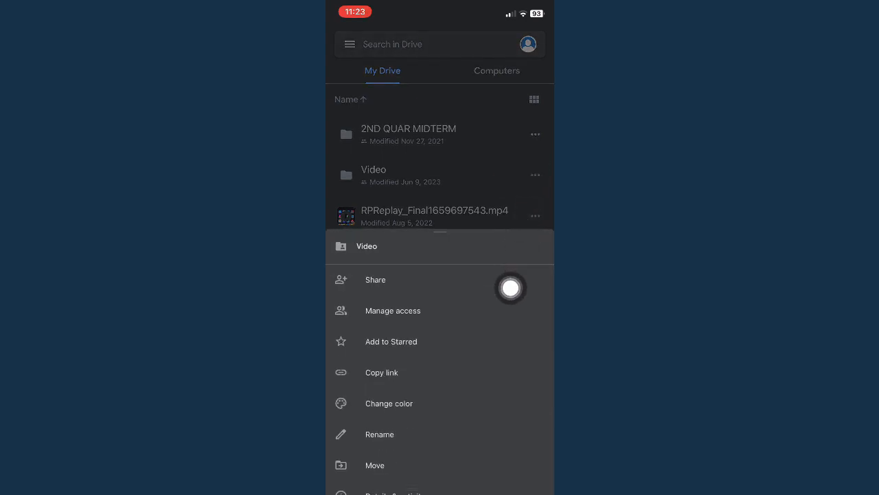
click(393, 310)
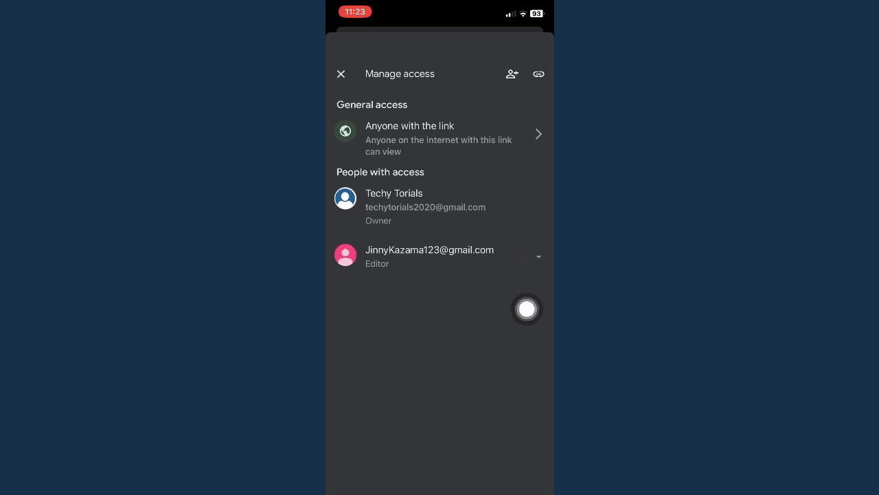
mouse_move(538, 154)
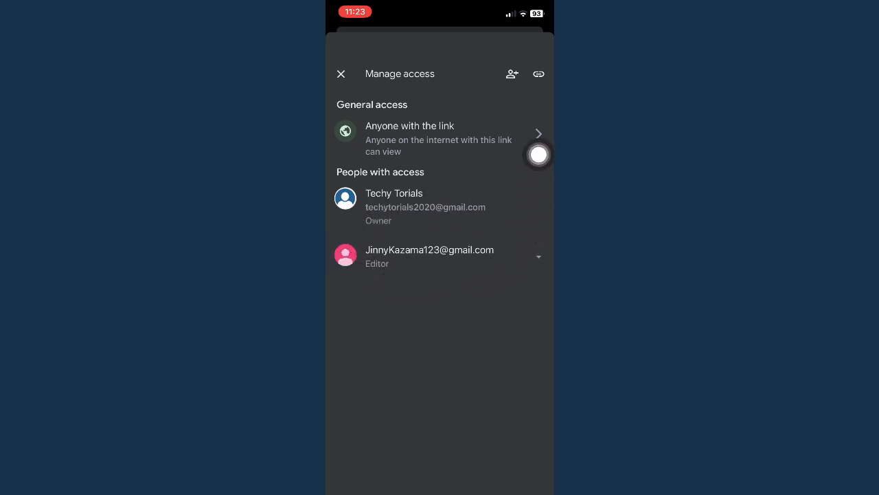
Remove the editor's access to the Video folder and return to My Drive
click(538, 257)
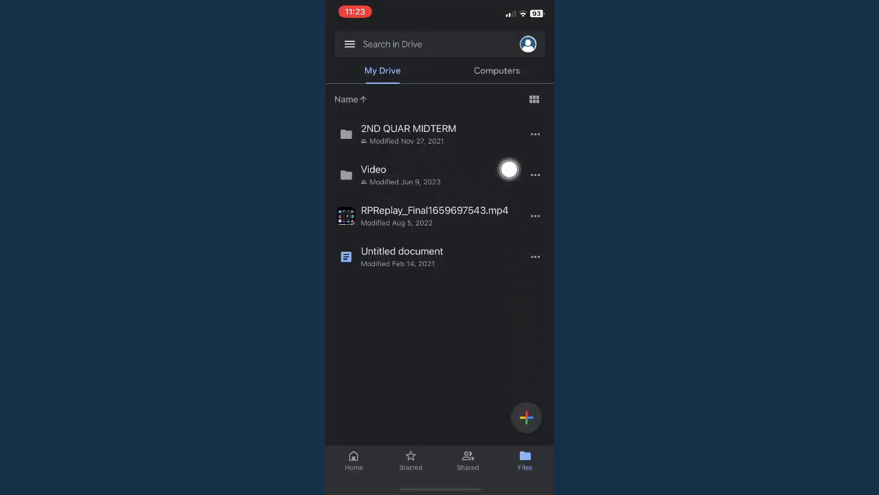
Reopen the Video folder's access settings to confirm only the owner remains
click(374, 169)
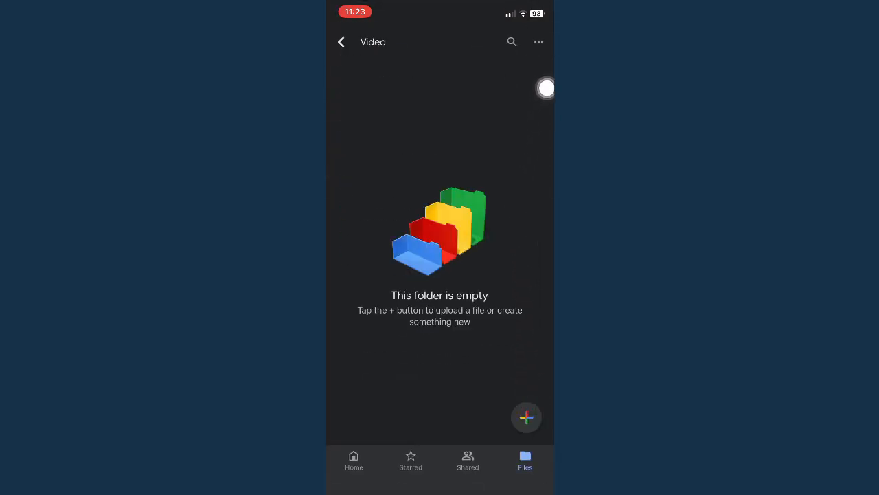
click(538, 42)
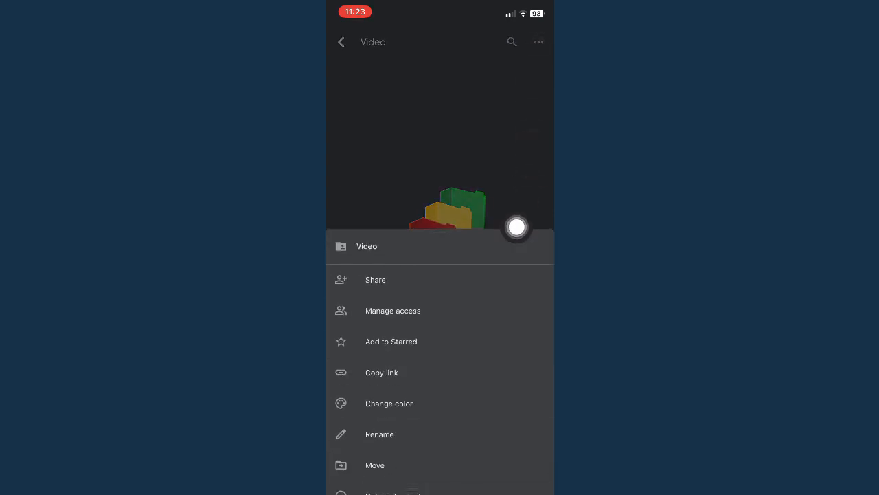
click(392, 310)
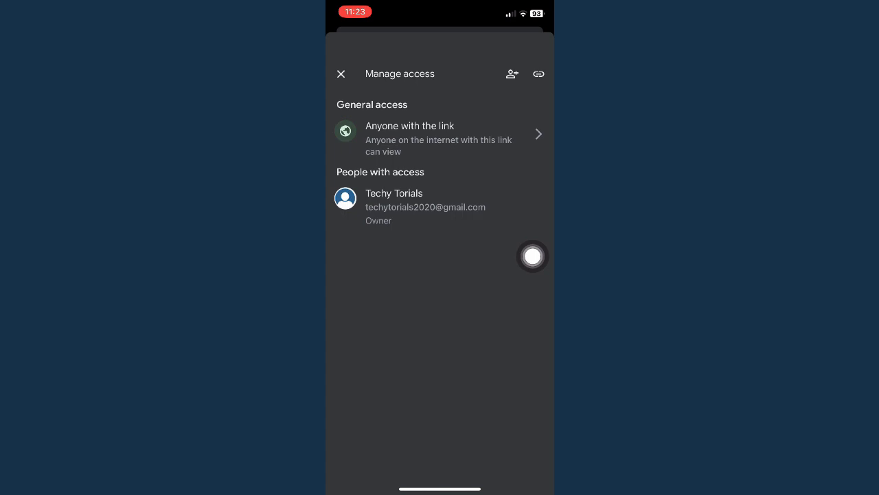